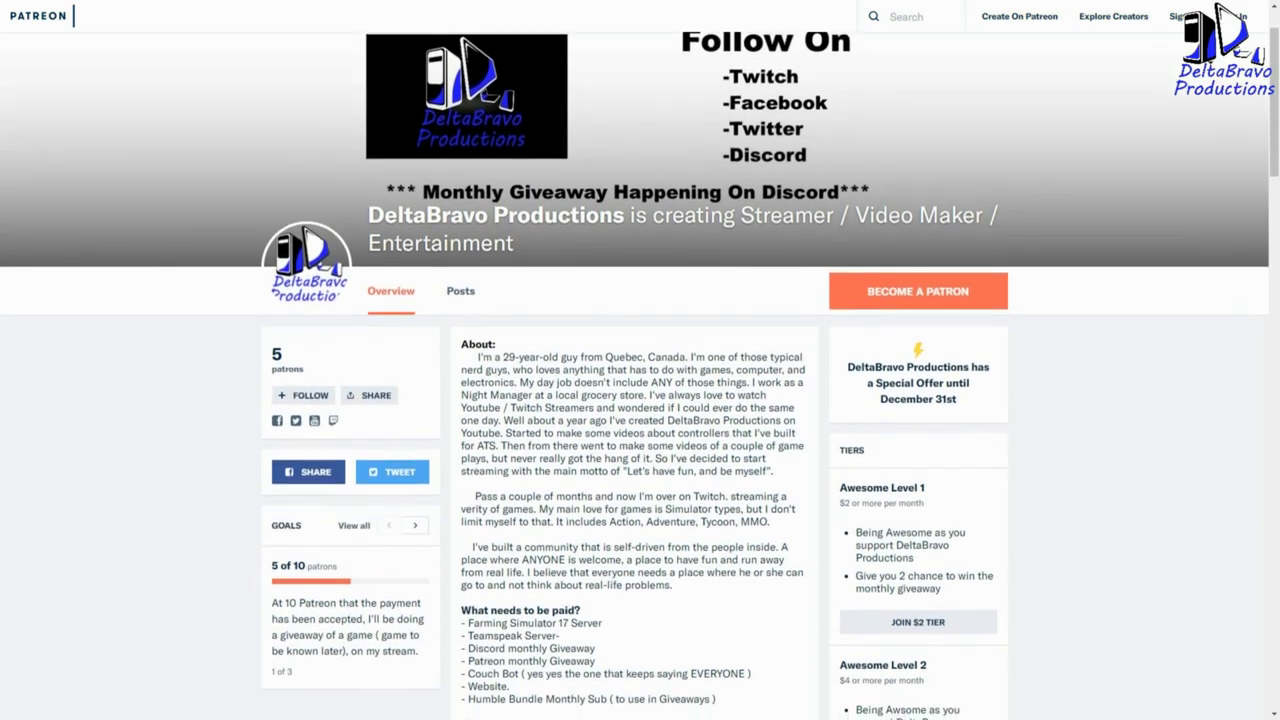
scroll("down", 3)
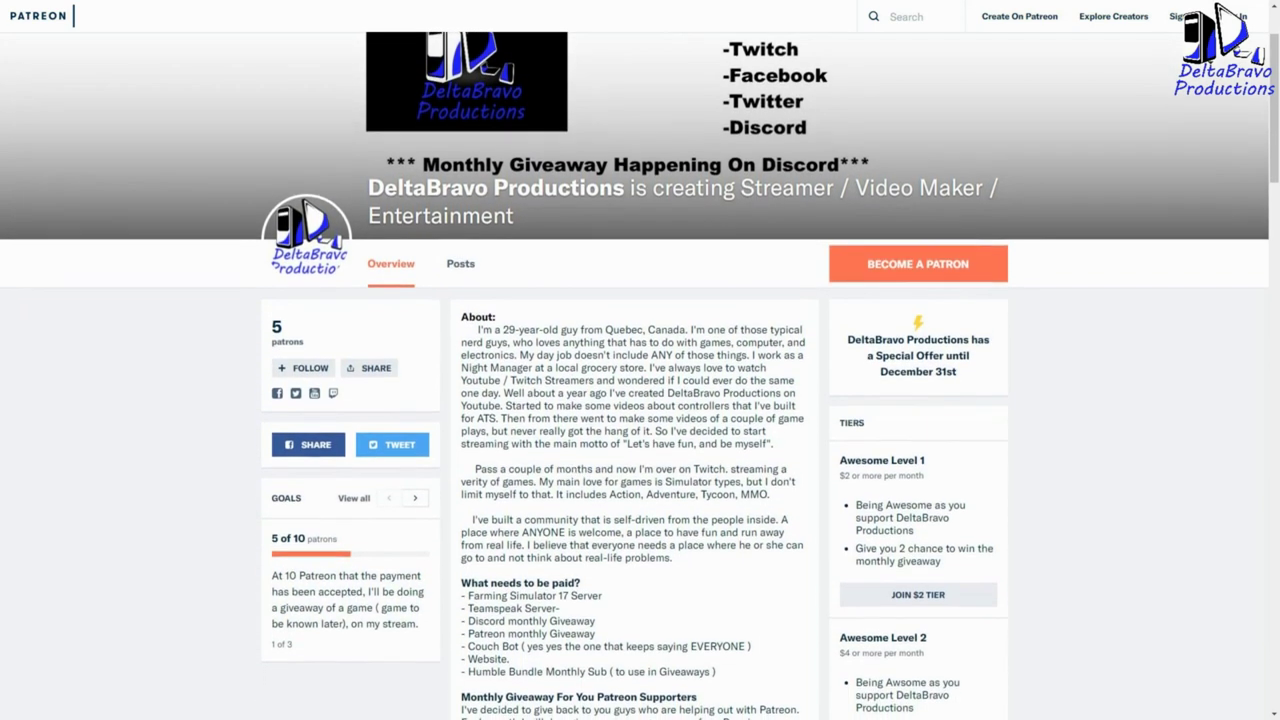
scroll("down", 3)
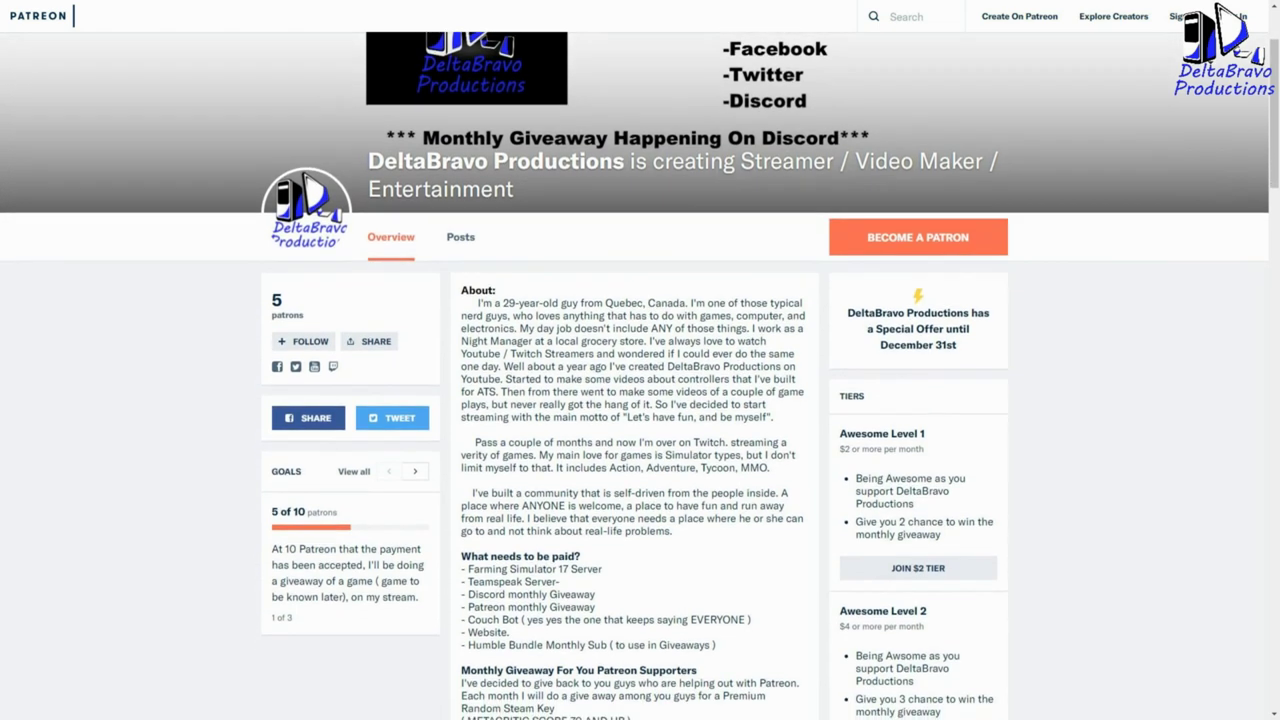
scroll("down", 3)
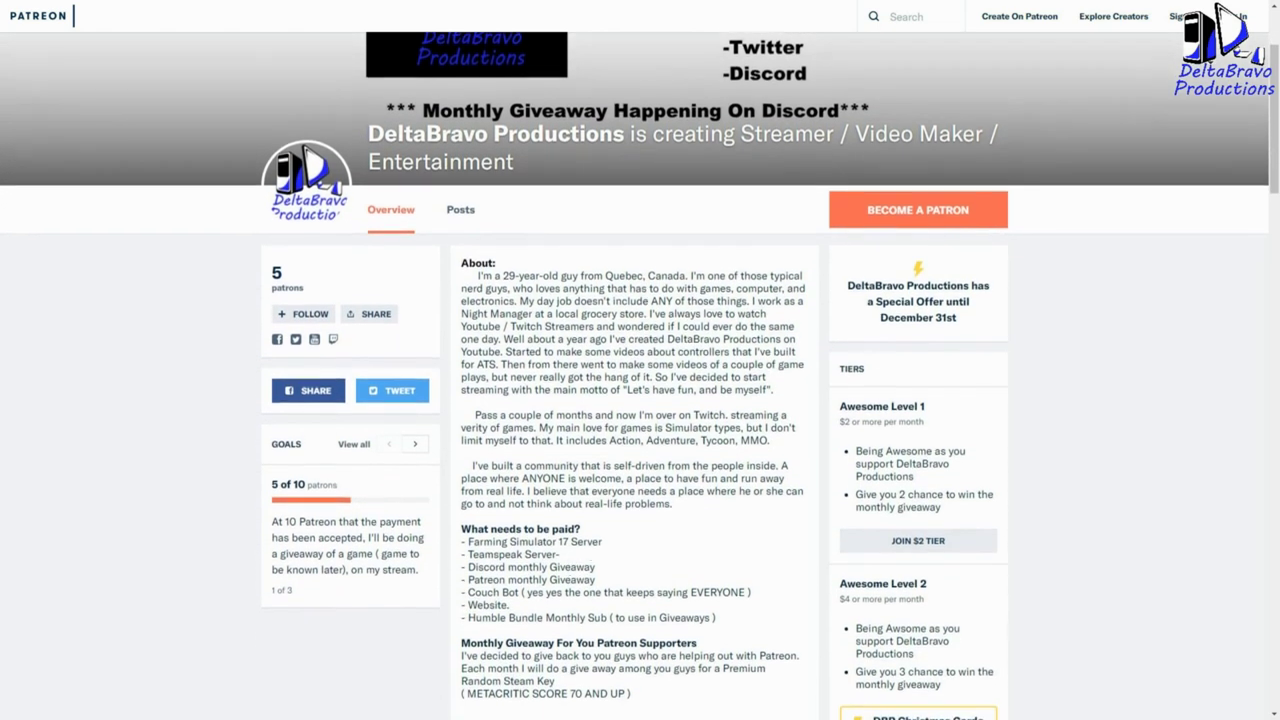
scroll("down", 3)
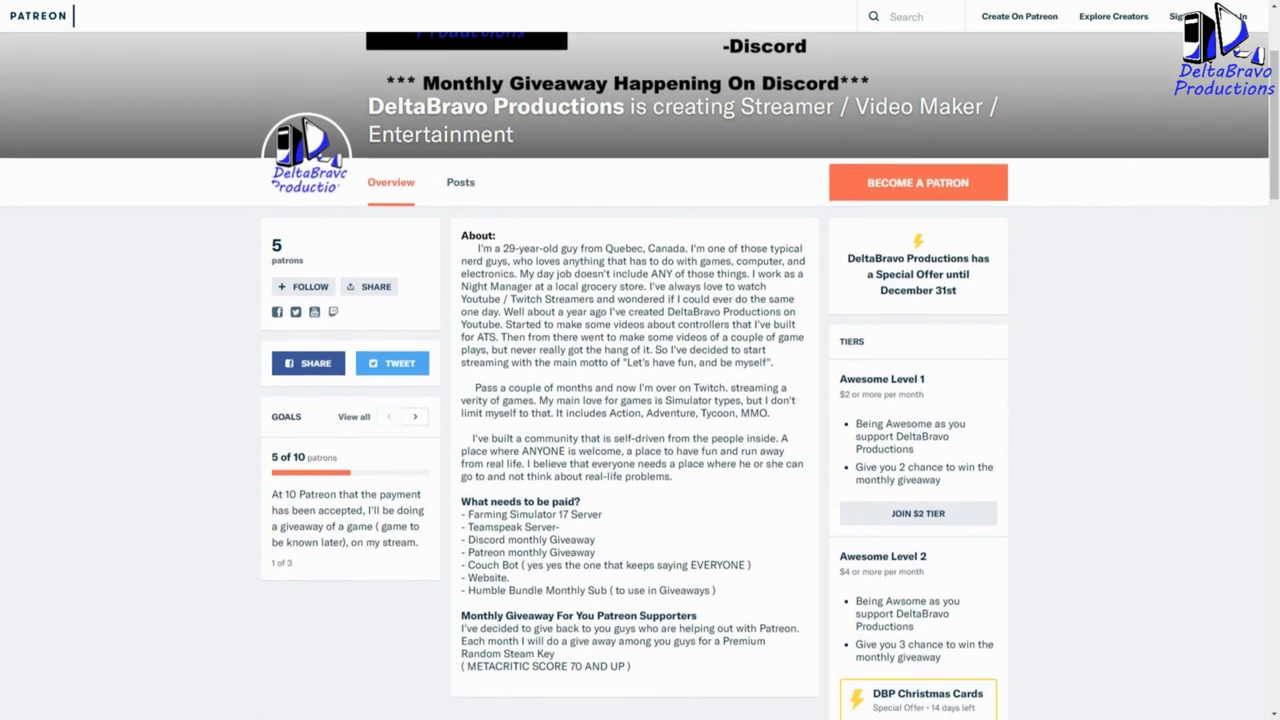
scroll("down", 3)
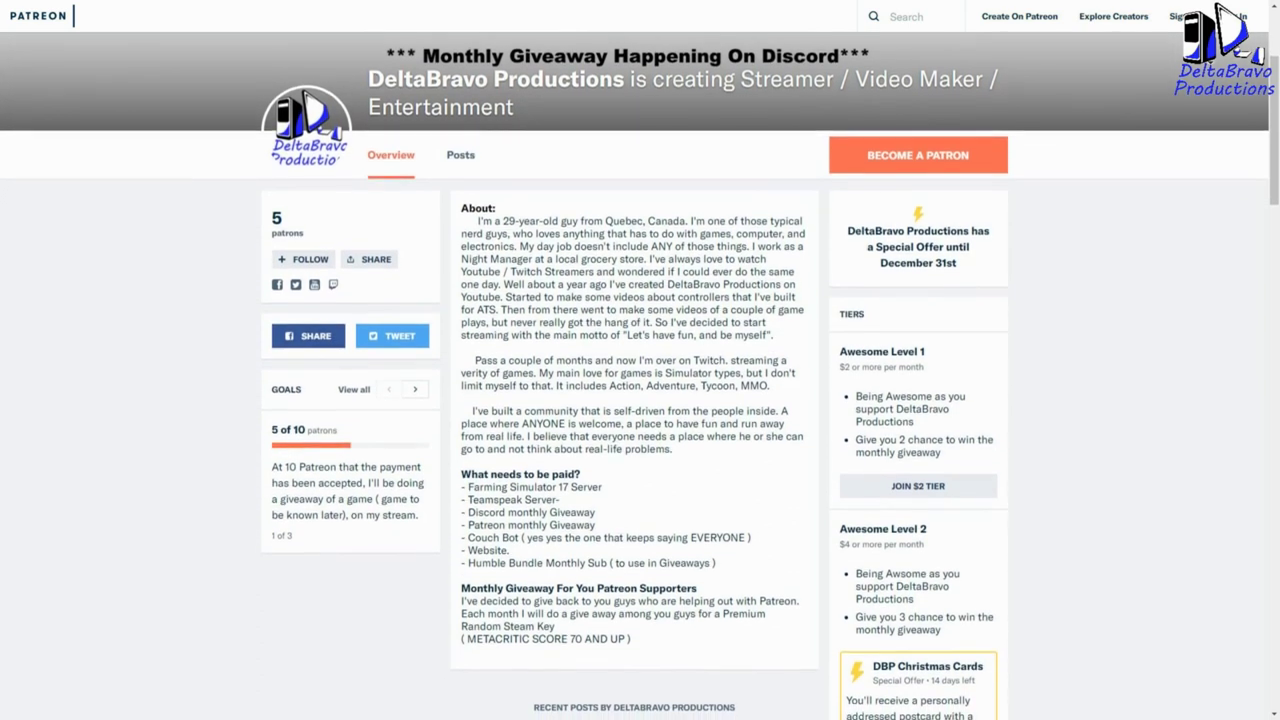
scroll("down", 3)
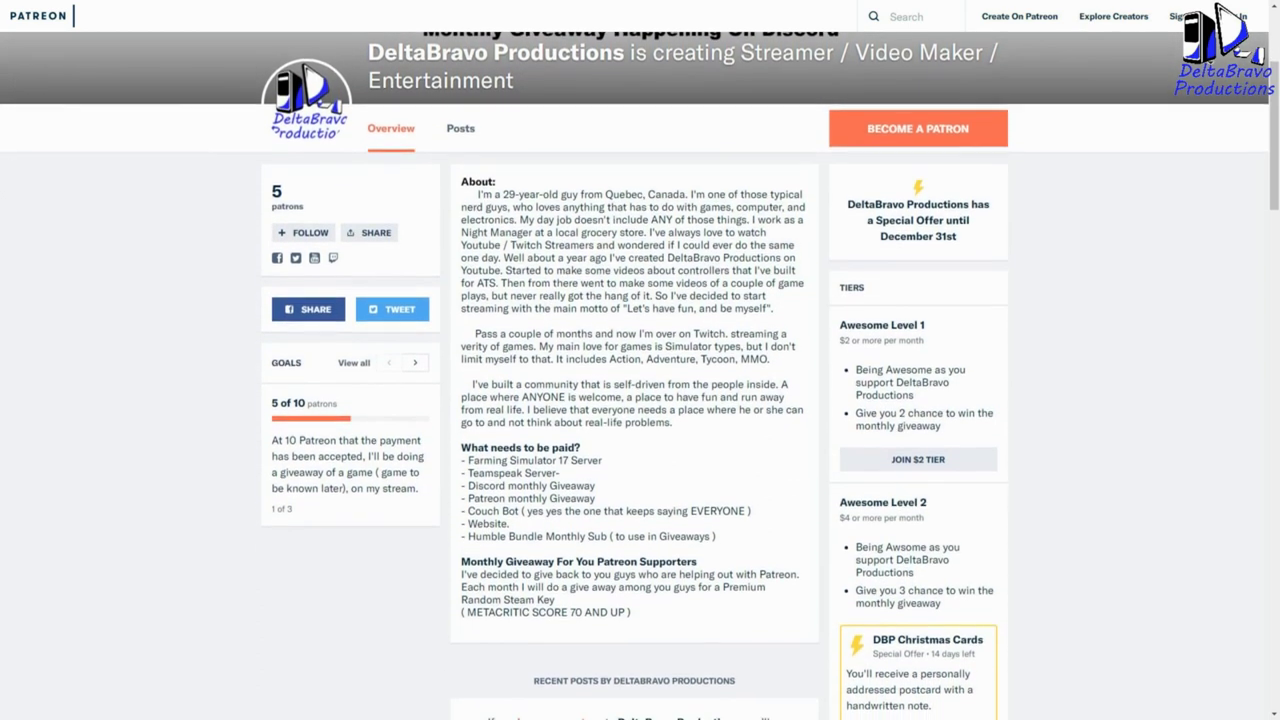
scroll("down", 3)
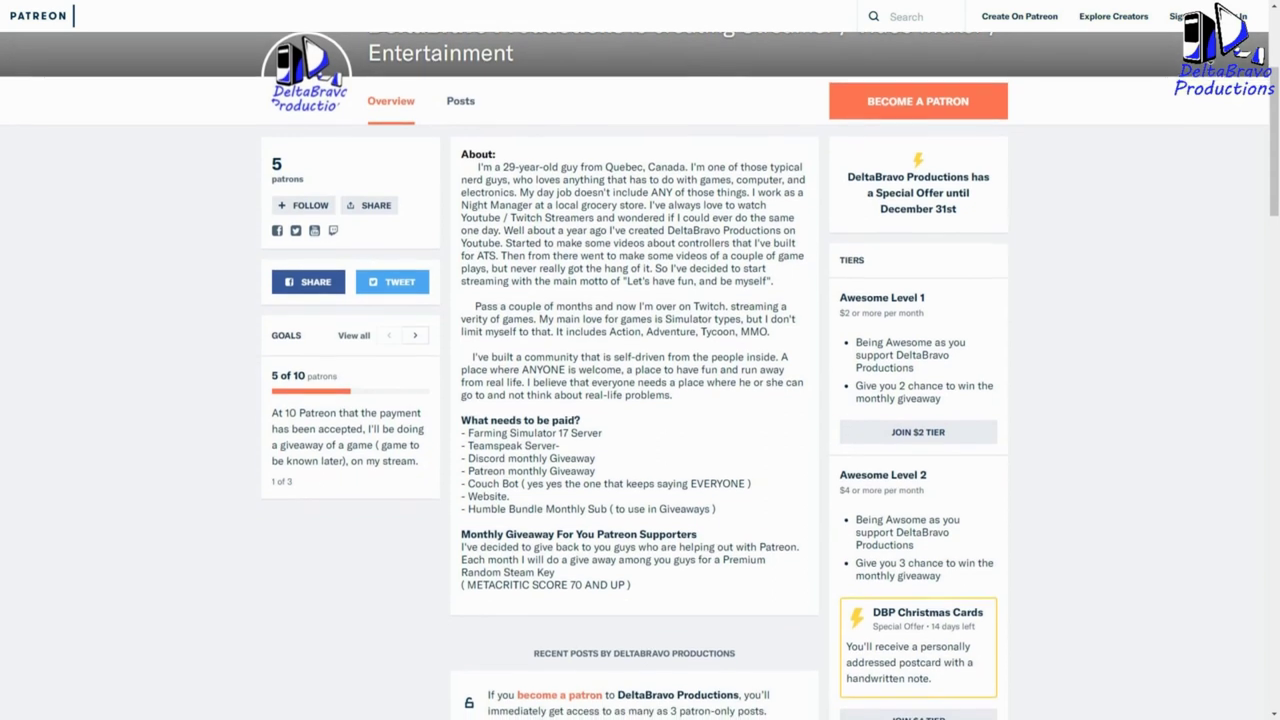
scroll("down", 3)
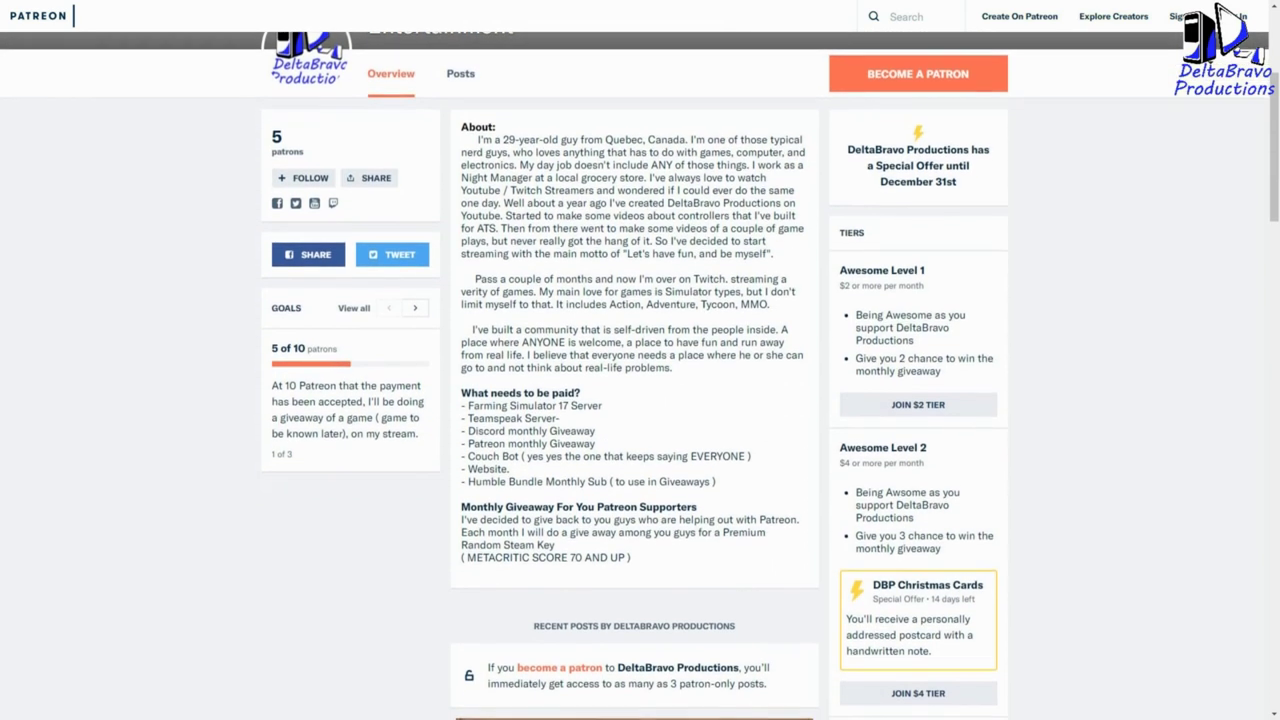
scroll("down", 3)
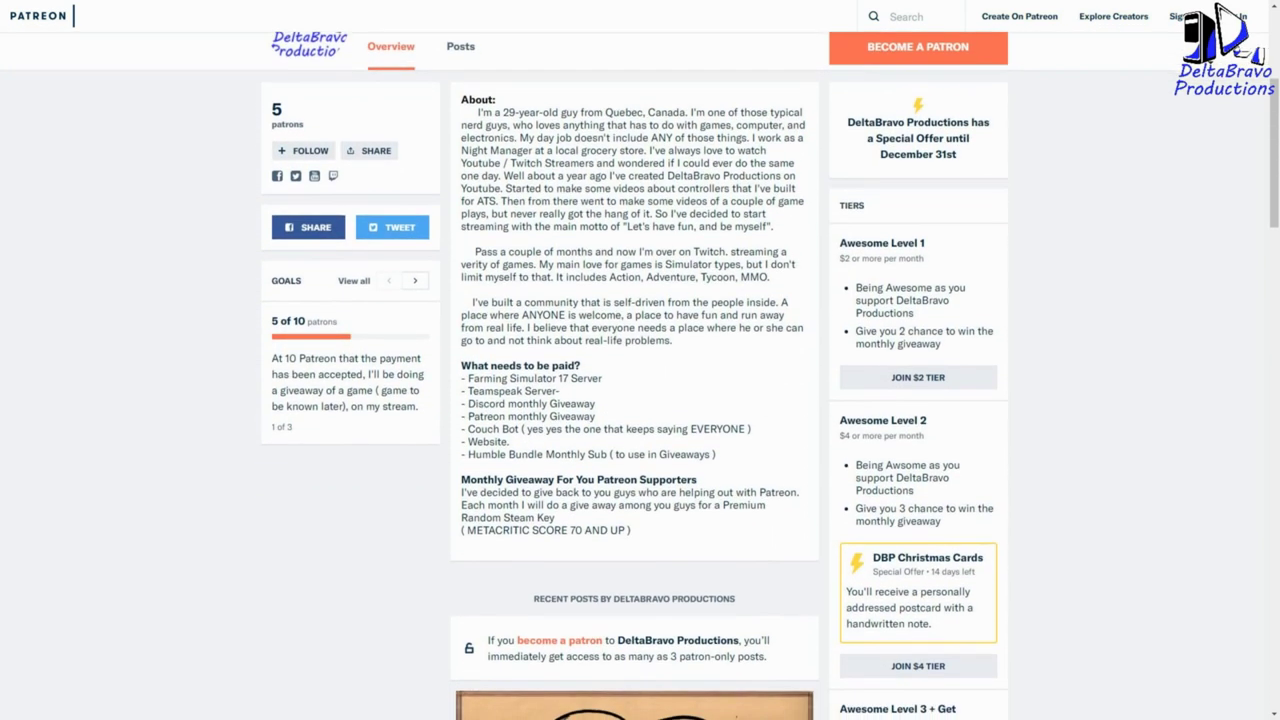
scroll("down", 3)
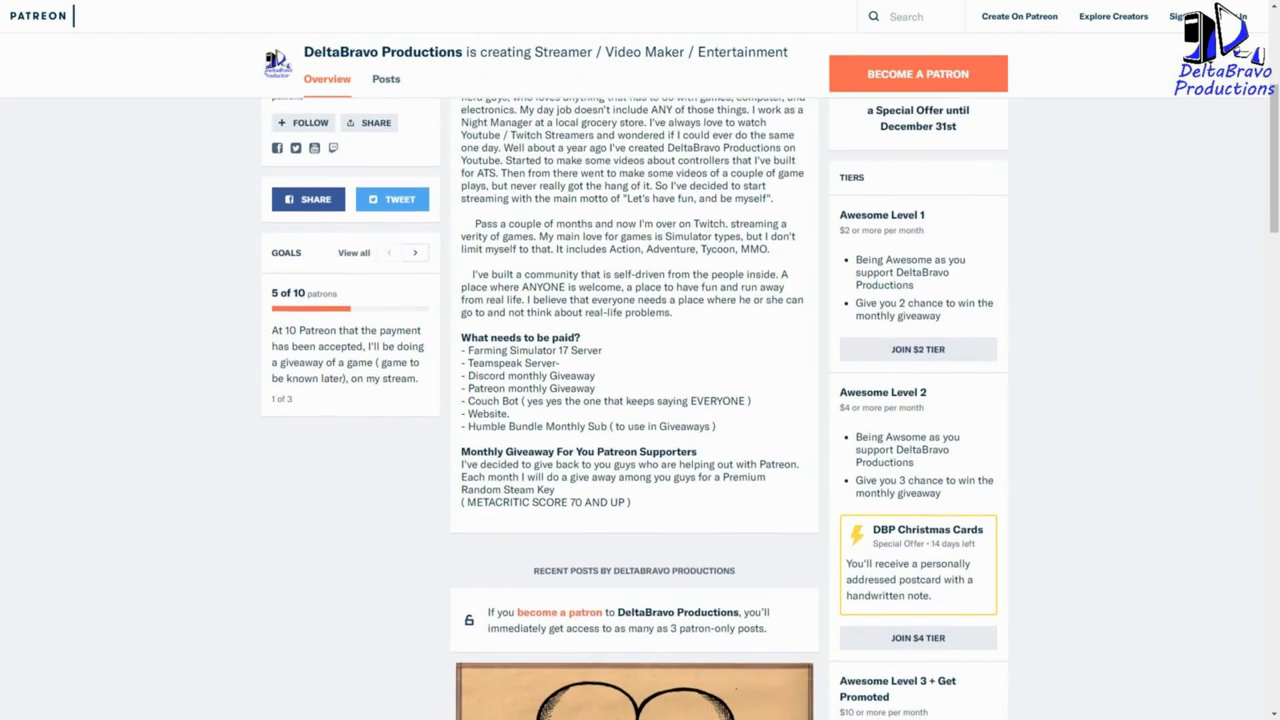
scroll("down", 3)
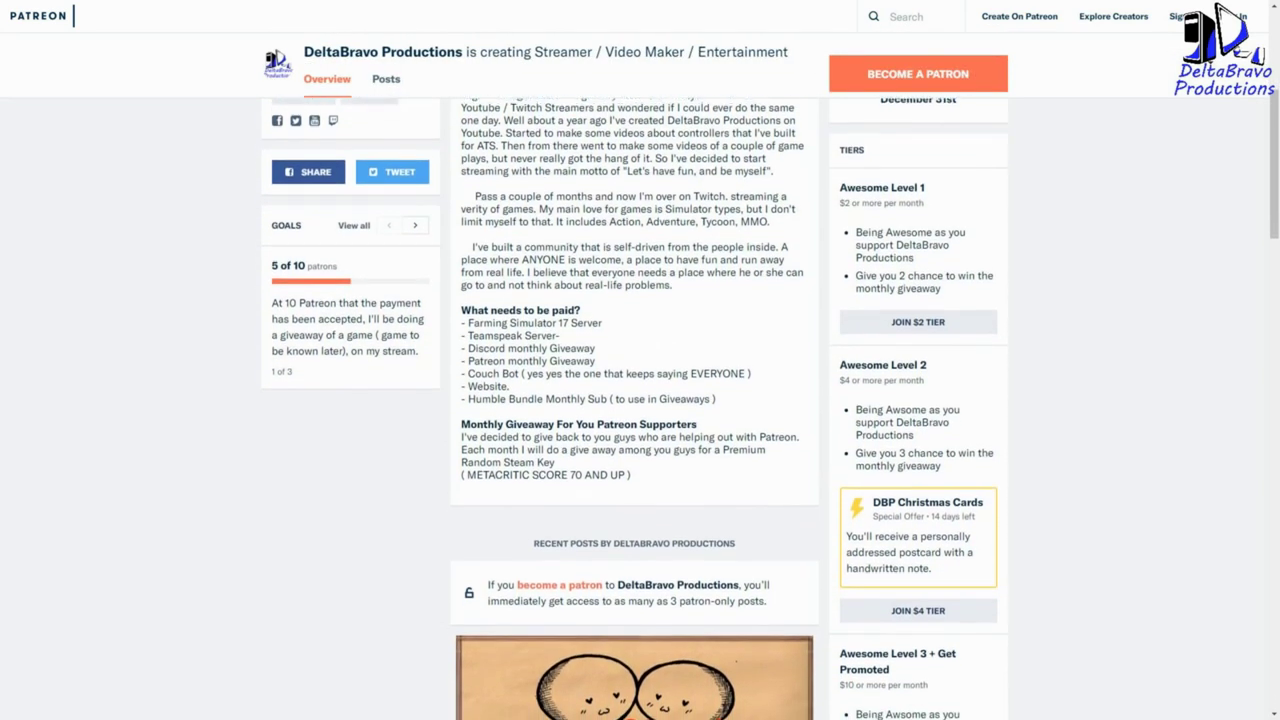
scroll("down", 3)
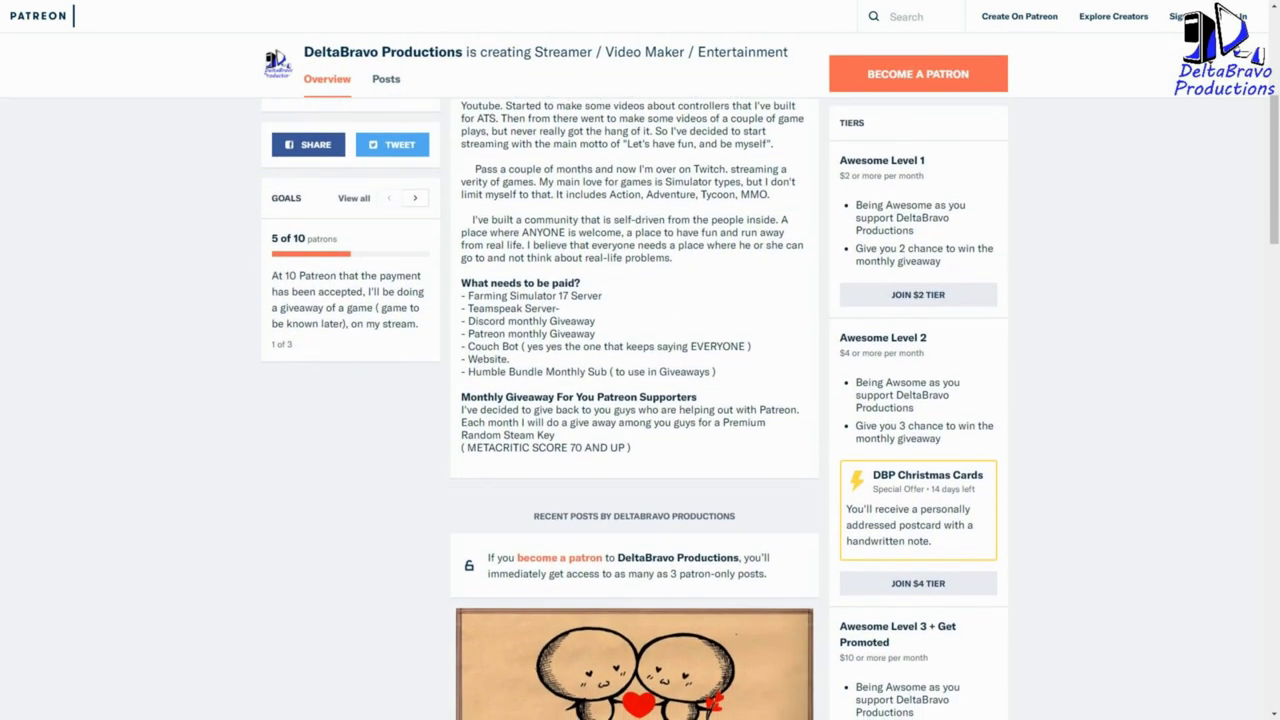
scroll("down", 3)
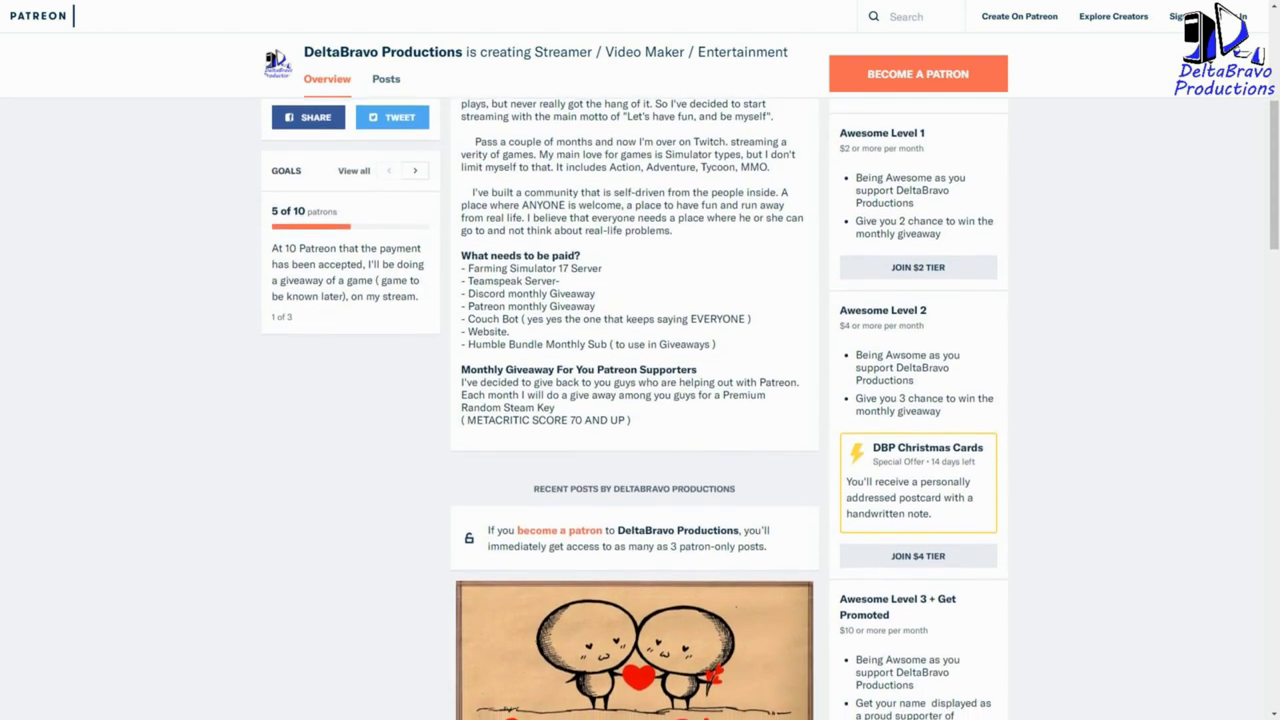
scroll("down", 3)
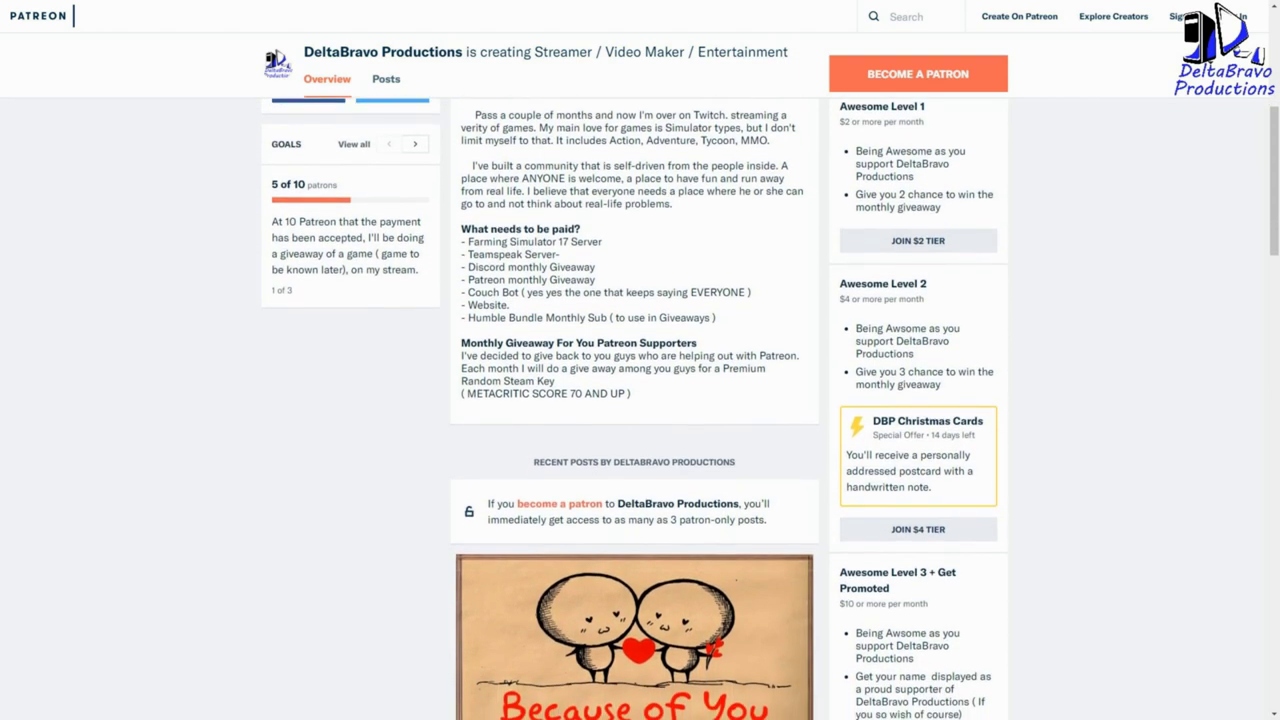
scroll("down", 3)
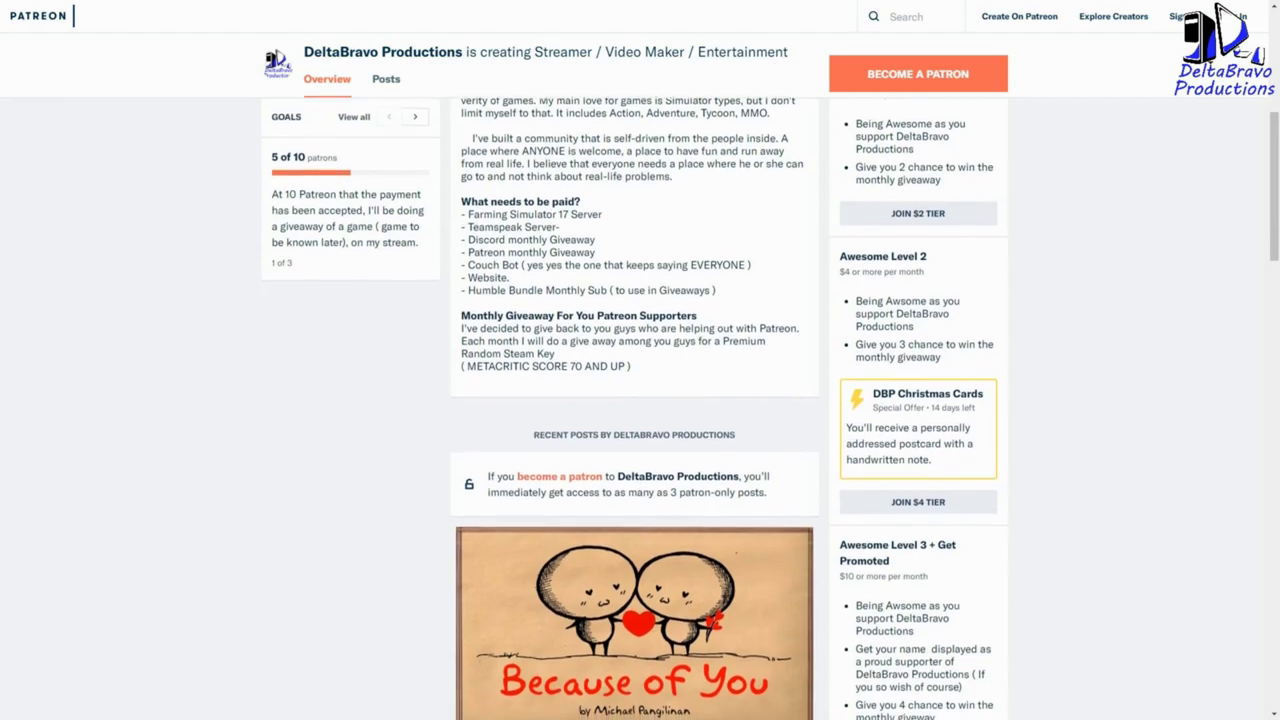
scroll("down", 3)
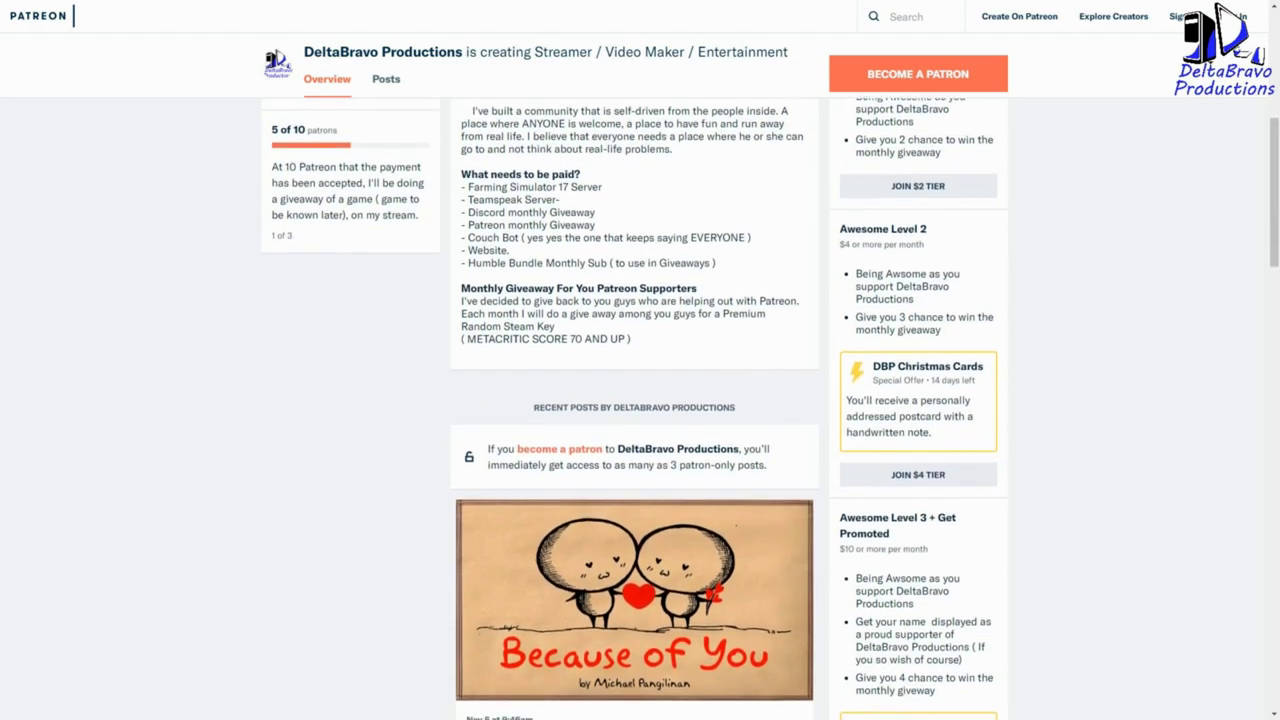